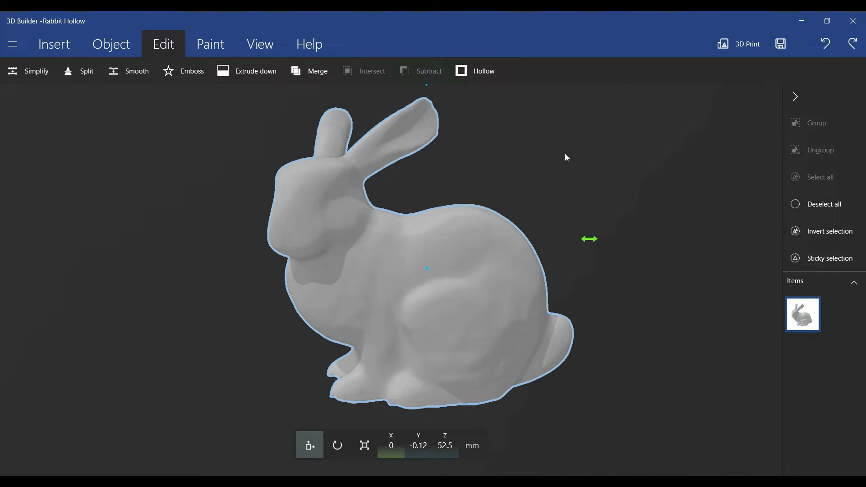
Preview a split of the selected bunny with Keep top to look inside, then abandon the cut.
{"action": "left_click", "coordinate": [76, 70]}
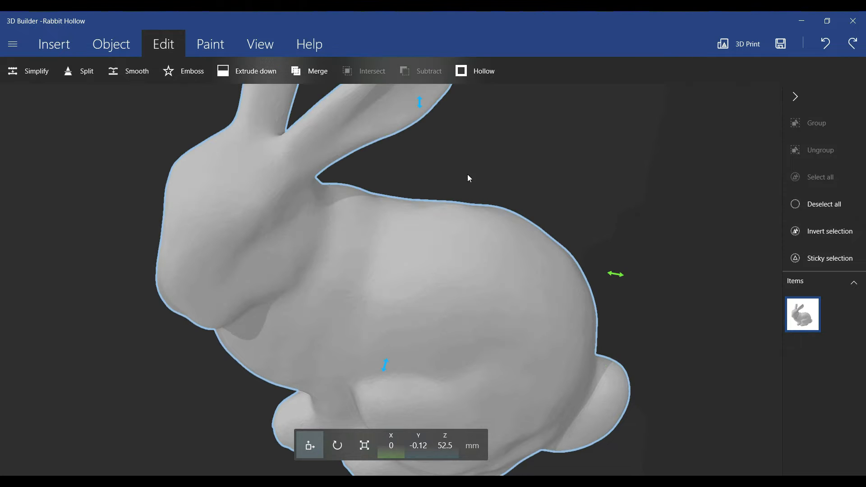
{"action": "left_click", "coordinate": [87, 71]}
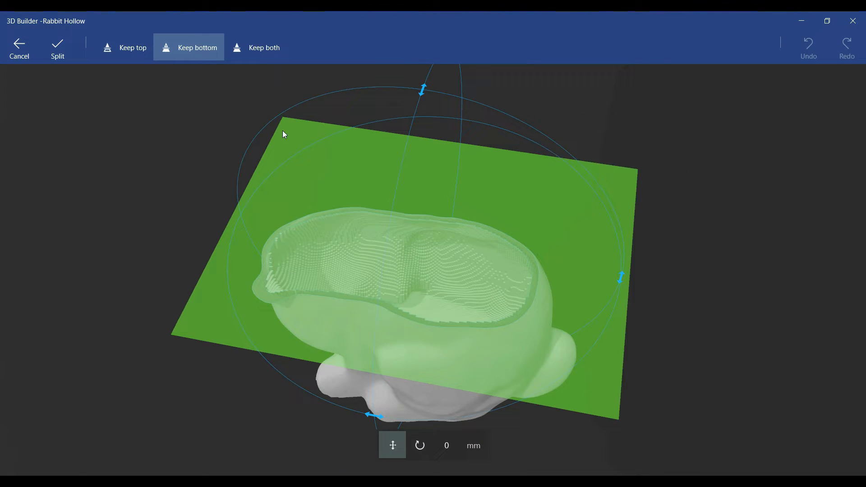
{"action": "left_click", "coordinate": [125, 47]}
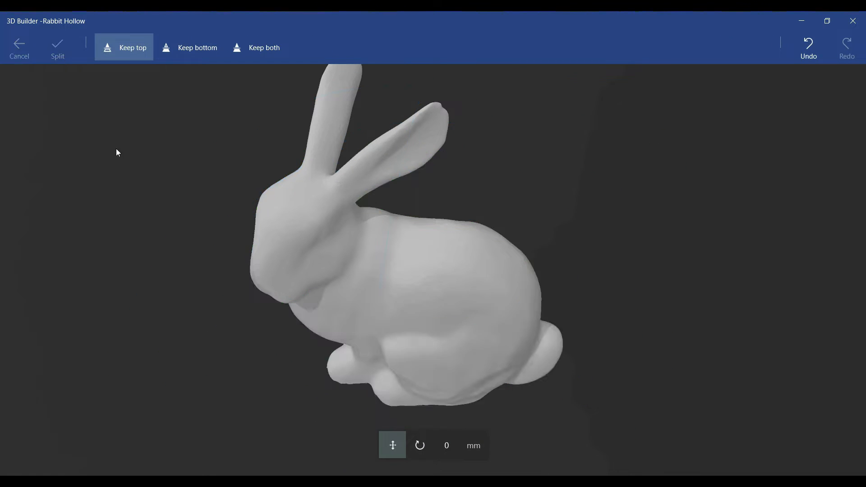
{"action": "left_click", "coordinate": [57, 46]}
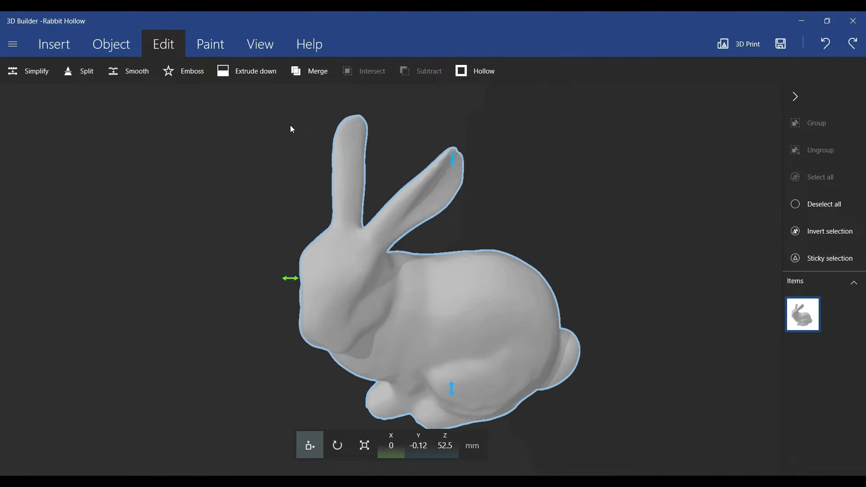
{"action": "mouse_move", "coordinate": [489, 143]}
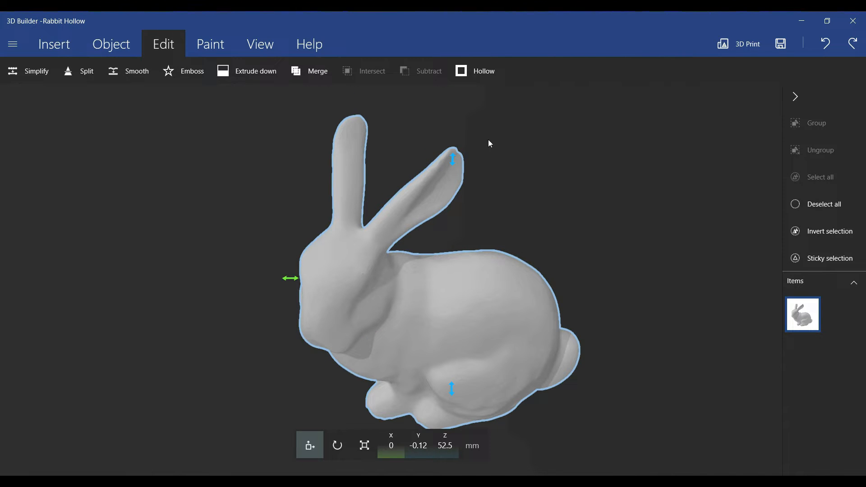
{"action": "mouse_move", "coordinate": [306, 78]}
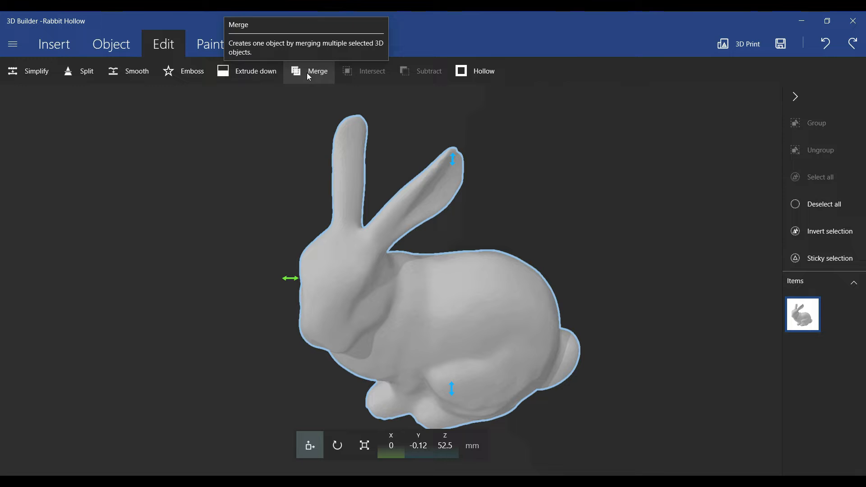
Merge the bunny into one solid mesh.
{"action": "left_click", "coordinate": [309, 71]}
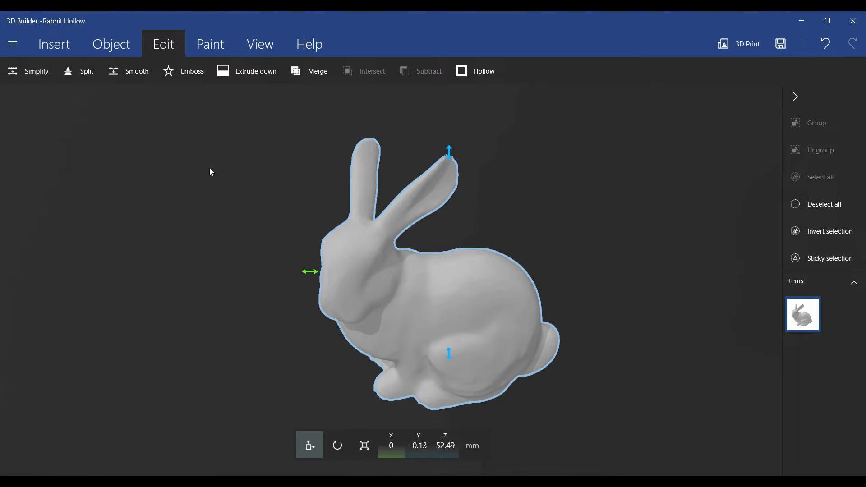
{"action": "left_click", "coordinate": [86, 71]}
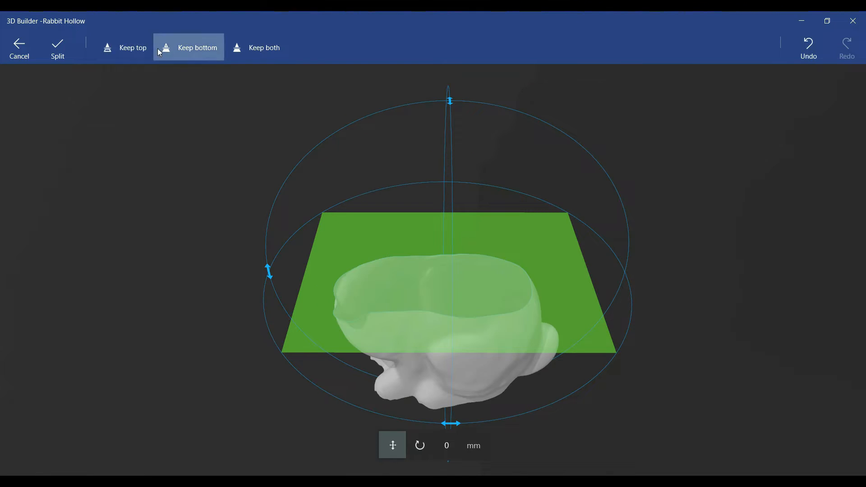
{"action": "left_click", "coordinate": [190, 47]}
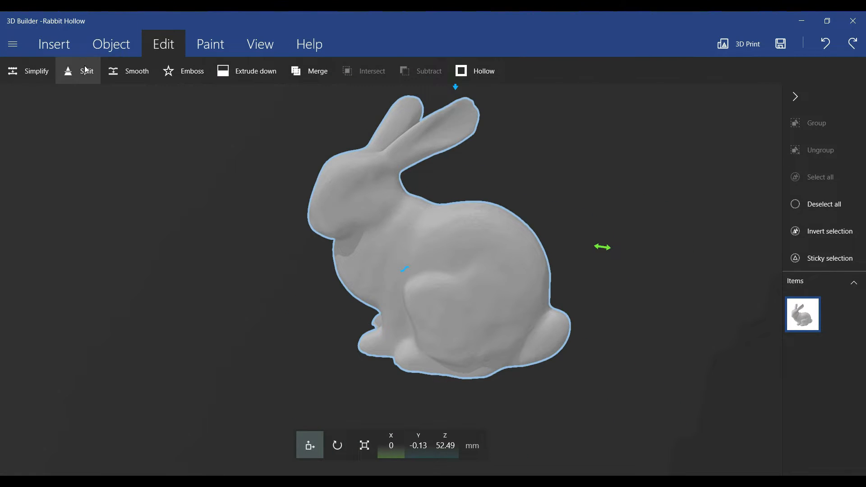
{"action": "left_click", "coordinate": [81, 70]}
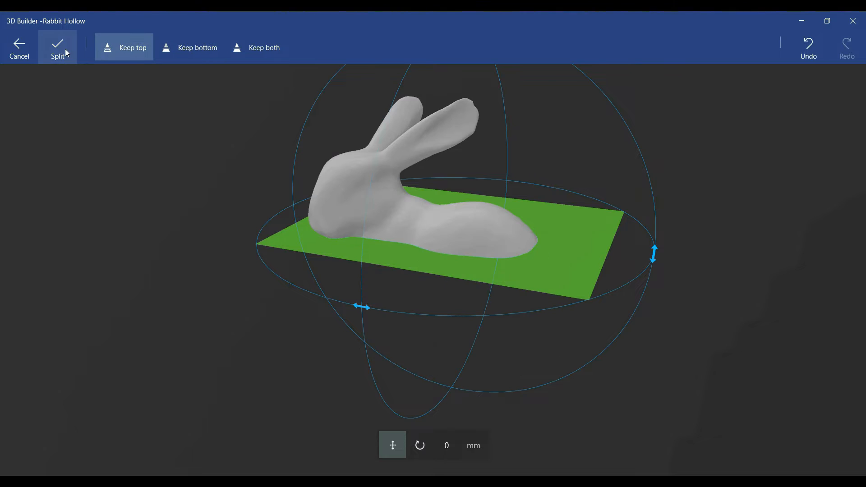
{"action": "left_click", "coordinate": [57, 47]}
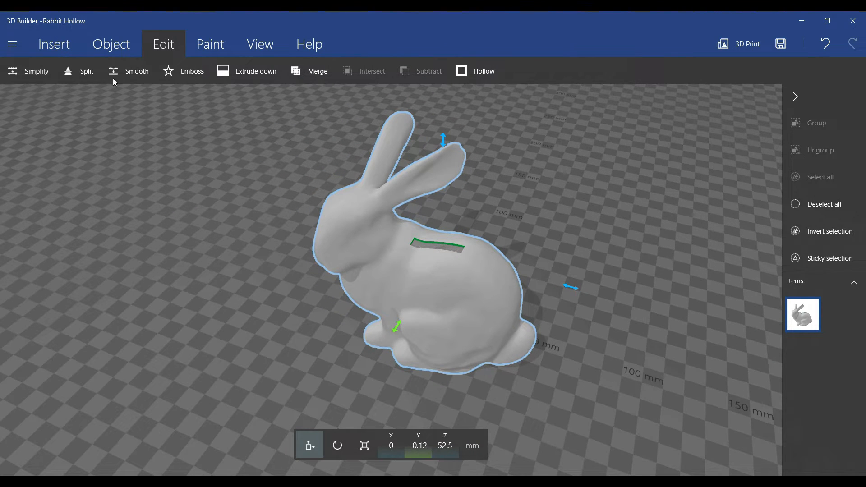
Duplicate the perforated bunny and drag the copy aside along the X axis.
{"action": "left_click", "coordinate": [111, 44]}
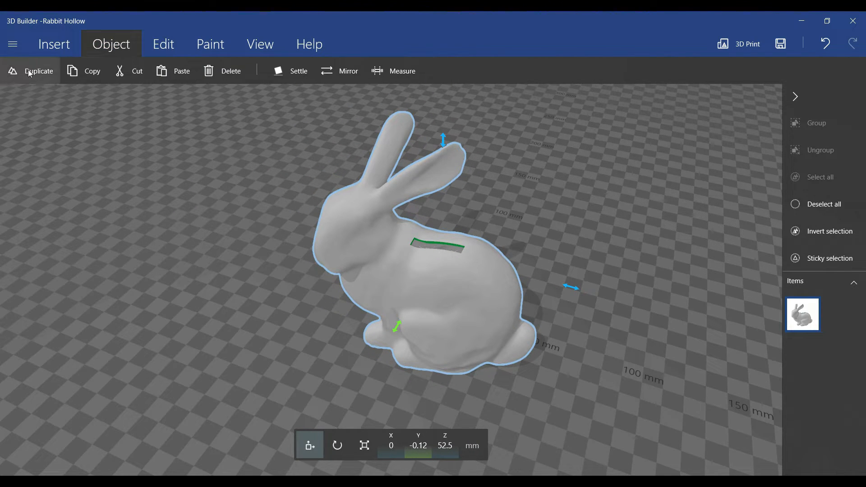
{"action": "left_click", "coordinate": [38, 71]}
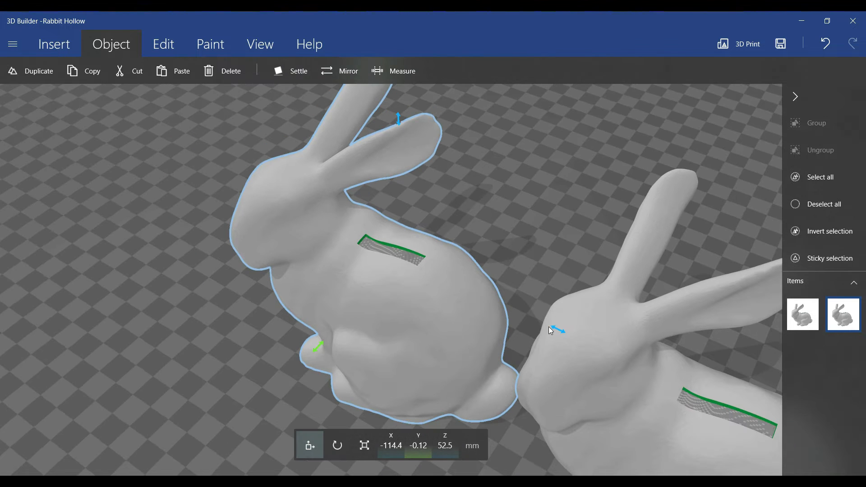
{"action": "left_click_drag", "start_coordinate": [550, 330], "coordinate": [523, 349]}
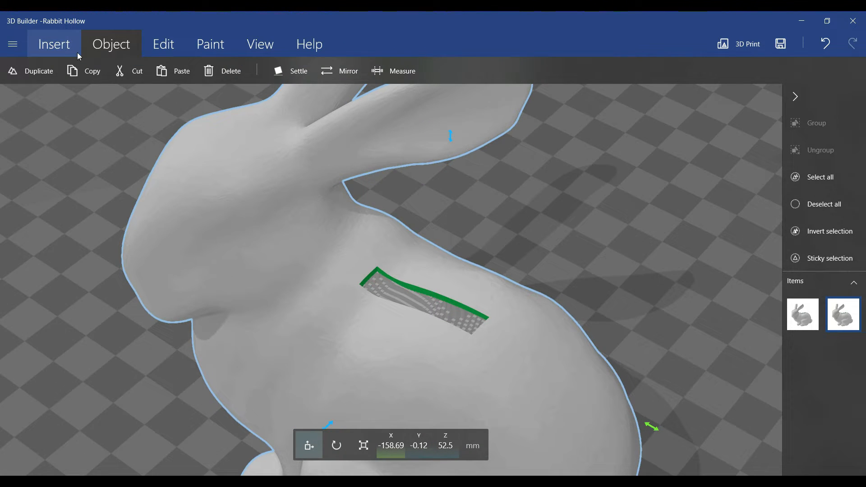
Insert a cube over the slot and intersect it with the copied bunny to form a thin patch.
{"action": "left_click", "coordinate": [54, 44]}
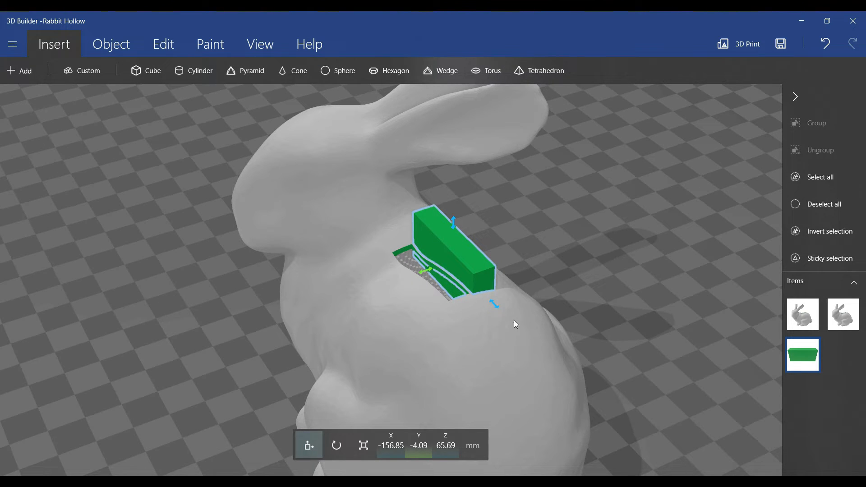
{"action": "left_click", "coordinate": [163, 44]}
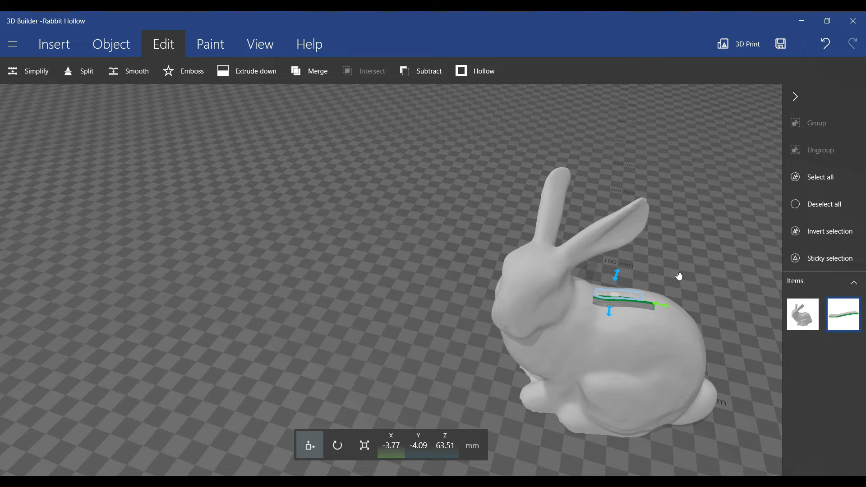
Bring the patch over the slot and roll it to match the opening's tilt.
{"action": "left_click_drag", "start_coordinate": [679, 276], "coordinate": [626, 247]}
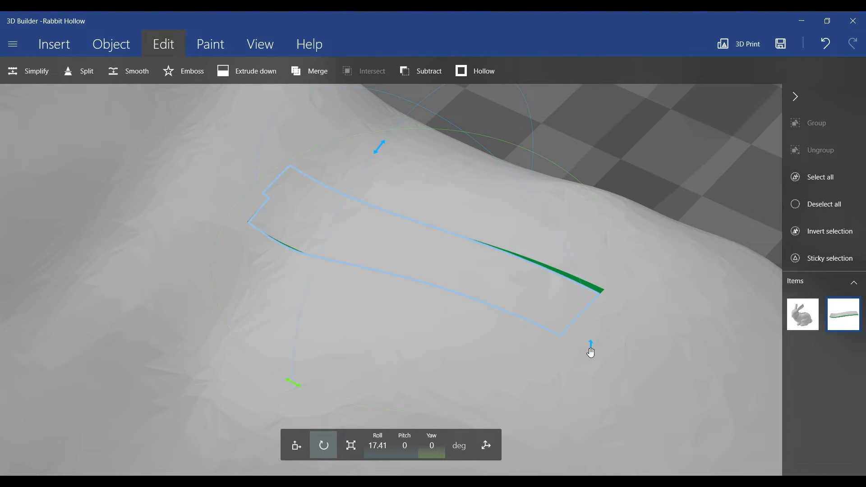
{"action": "left_click", "coordinate": [350, 446]}
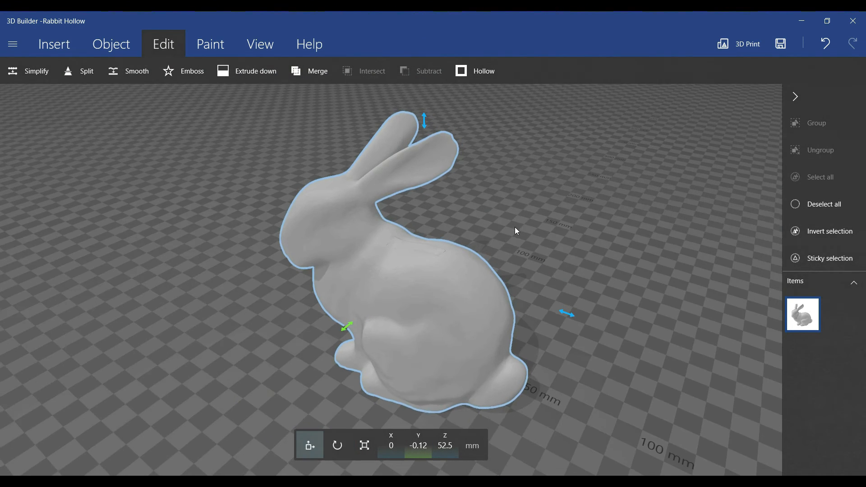
{"action": "left_click_drag", "start_coordinate": [515, 231], "coordinate": [439, 230]}
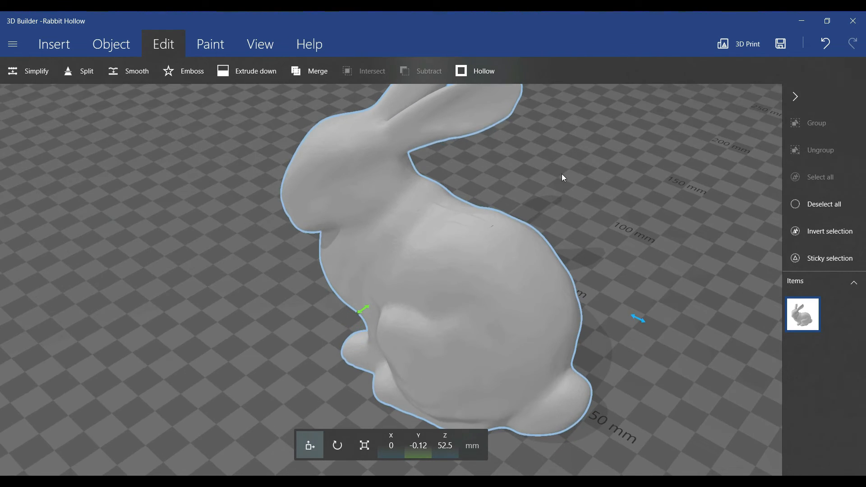
{"action": "left_click_drag", "start_coordinate": [562, 178], "coordinate": [265, 248]}
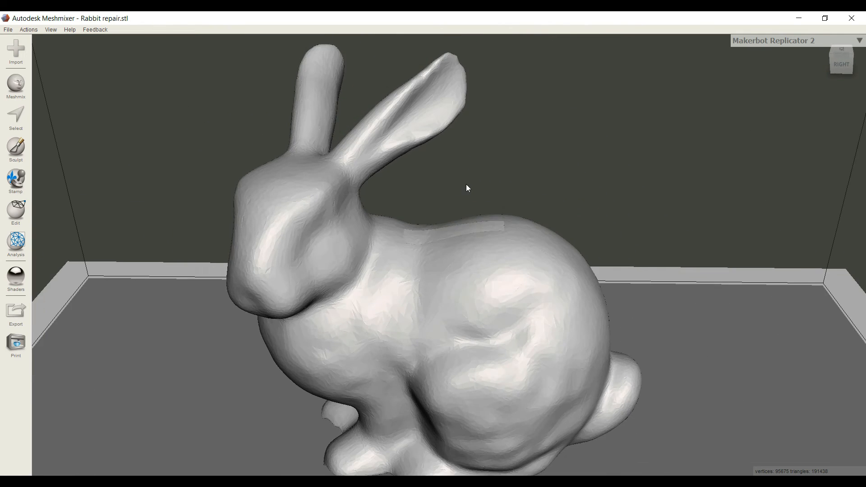
{"action": "left_click_drag", "start_coordinate": [466, 188], "coordinate": [585, 299]}
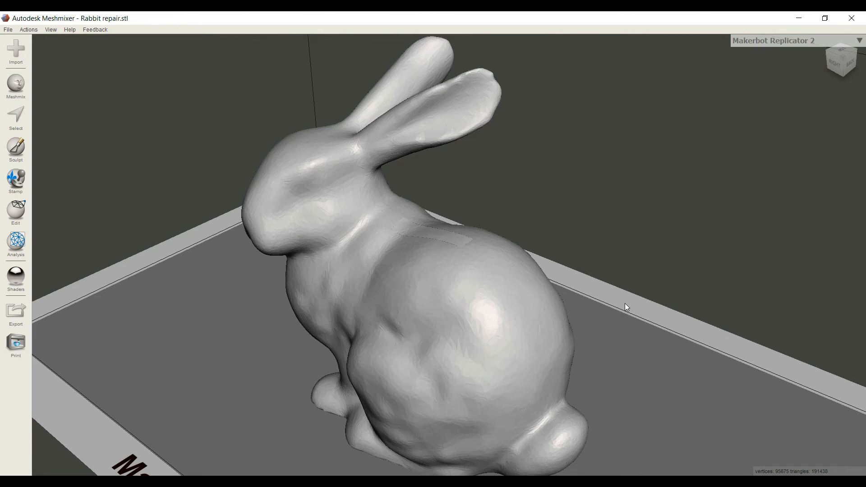
{"action": "mouse_move", "coordinate": [145, 168]}
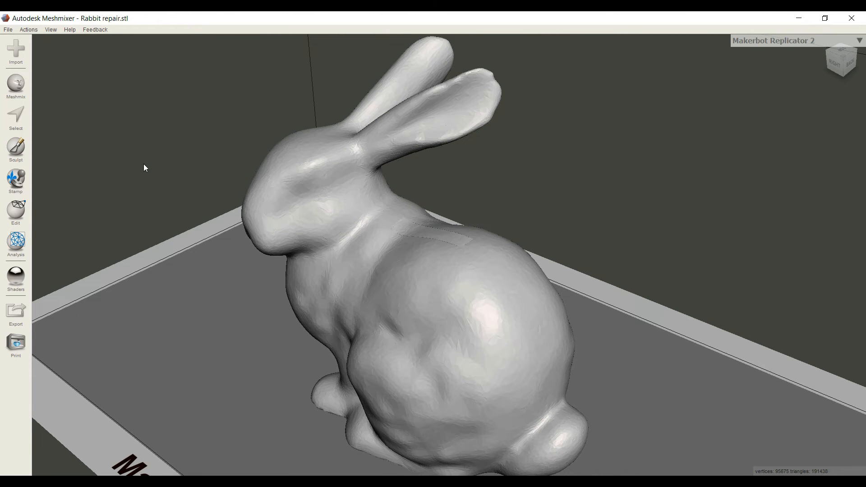
{"action": "mouse_move", "coordinate": [16, 146]}
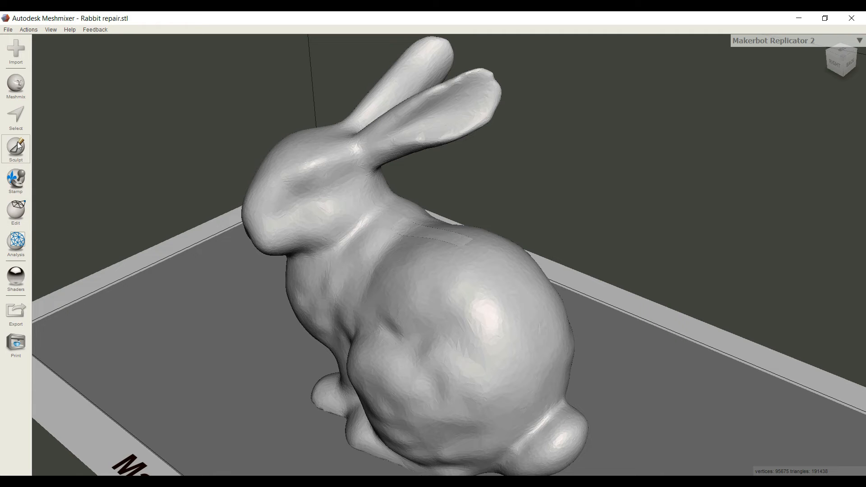
Enter Sculpt mode with the brush size lowered to about 28.
{"action": "left_click", "coordinate": [16, 147]}
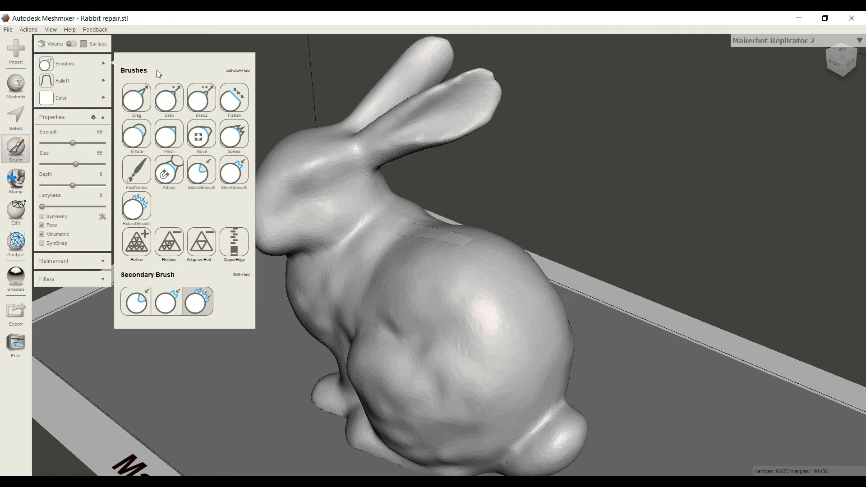
{"action": "mouse_move", "coordinate": [234, 172]}
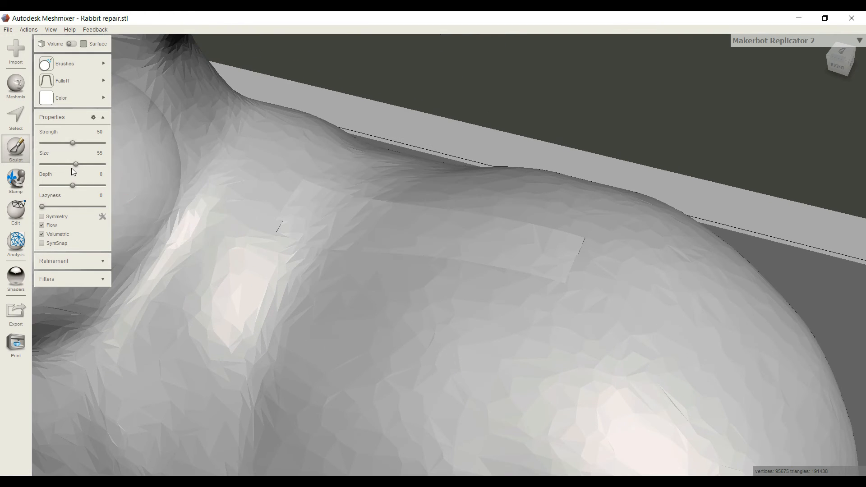
{"action": "left_click_drag", "start_coordinate": [75, 164], "coordinate": [60, 164]}
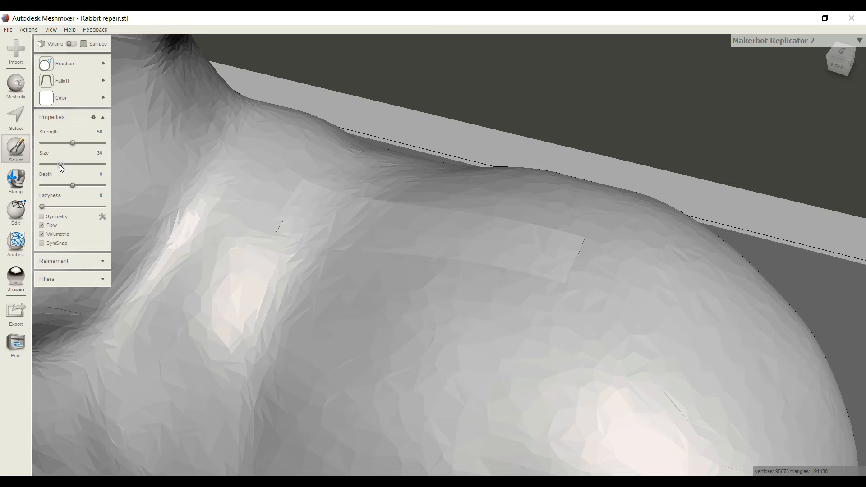
{"action": "left_click", "coordinate": [319, 249]}
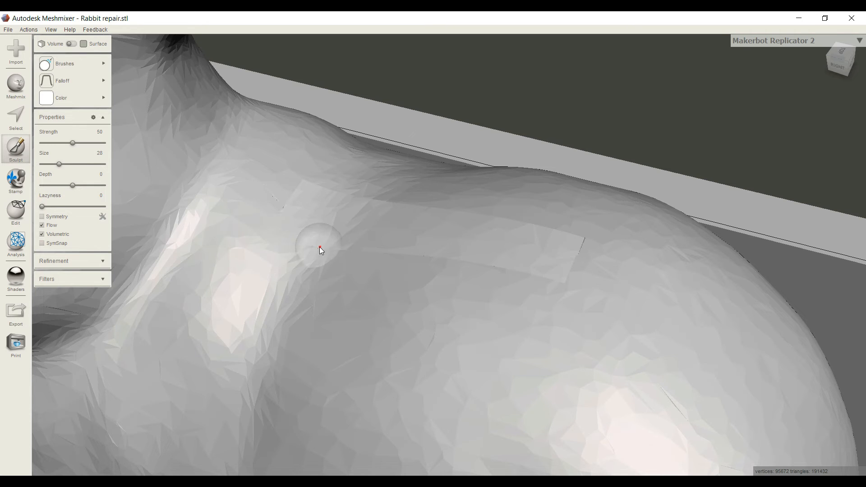
Brush the patch seams and groove on the rabbit's back smooth, checking from several angles.
{"action": "left_click_drag", "start_coordinate": [319, 250], "coordinate": [373, 258]}
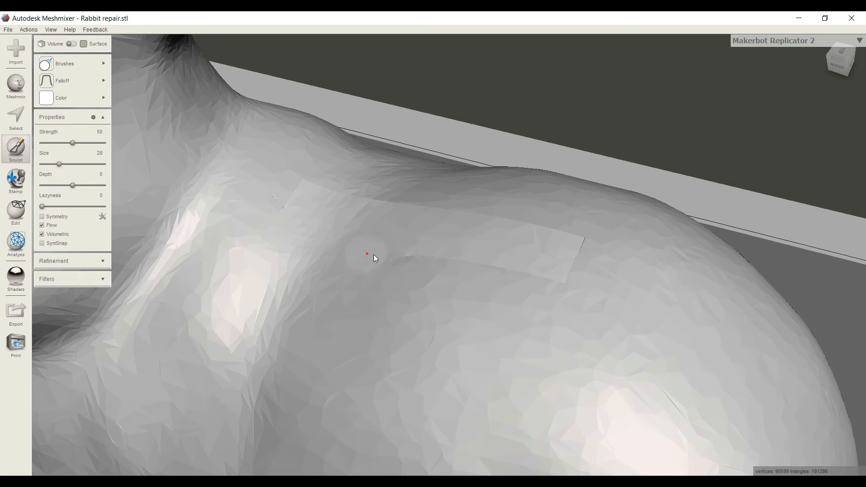
{"action": "left_click_drag", "start_coordinate": [366, 254], "coordinate": [537, 274]}
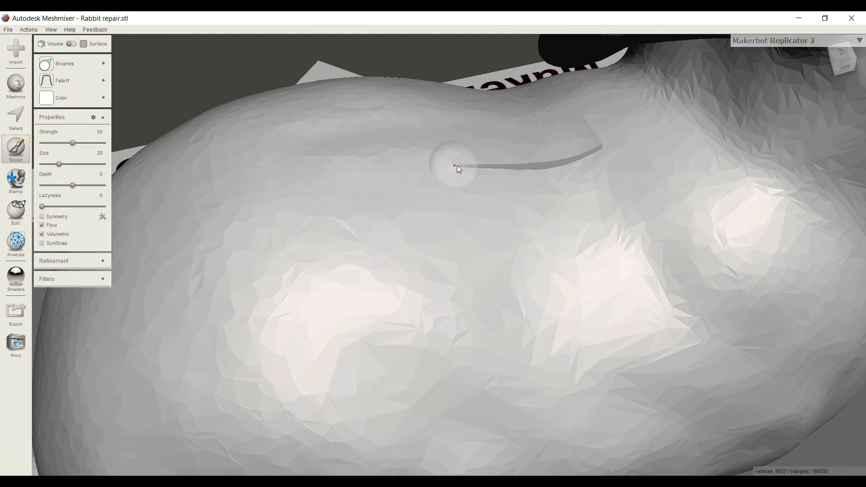
{"action": "left_click_drag", "start_coordinate": [456, 167], "coordinate": [590, 128]}
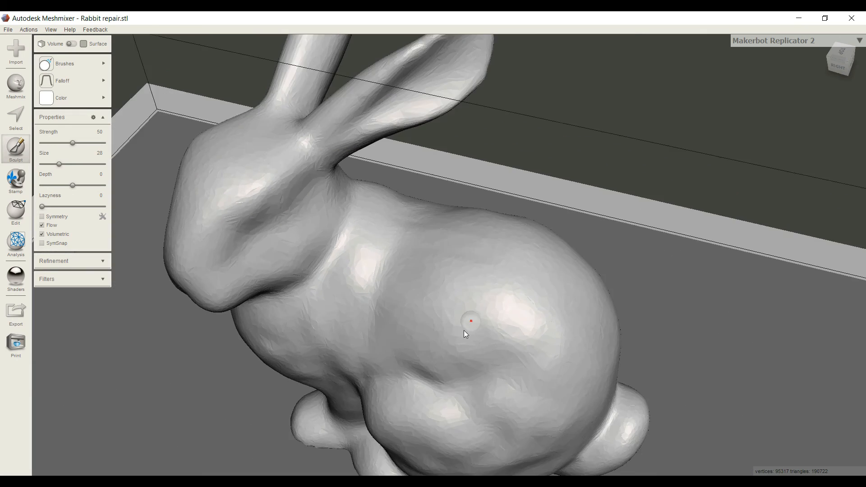
{"action": "left_click_drag", "start_coordinate": [465, 333], "coordinate": [325, 307]}
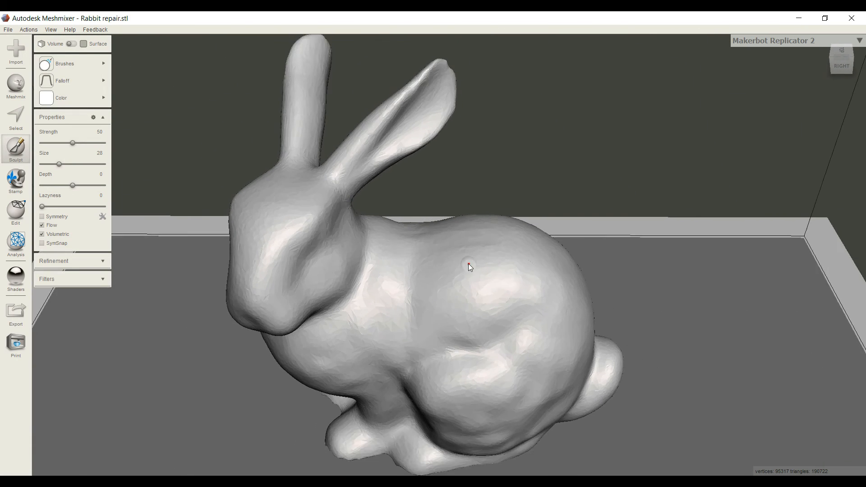
Merge the smoothed rabbit into a single solid mesh from the Edit tab.
{"action": "left_click_drag", "start_coordinate": [469, 267], "coordinate": [463, 303]}
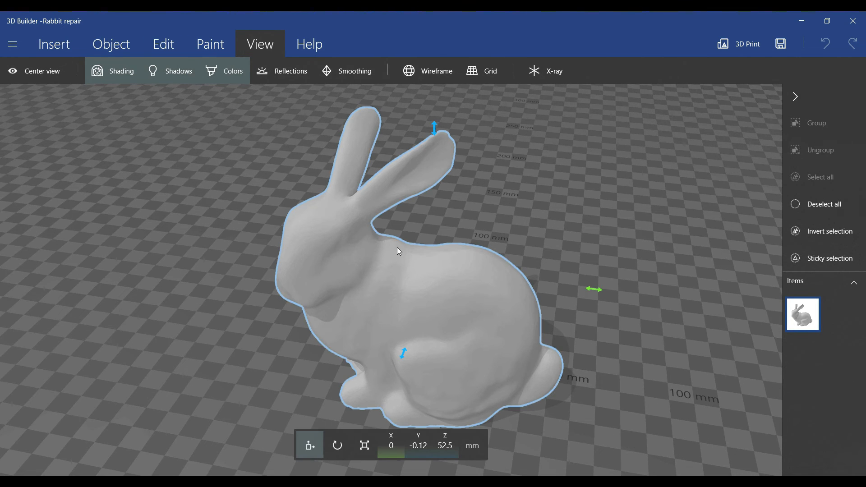
{"action": "left_click", "coordinate": [163, 43]}
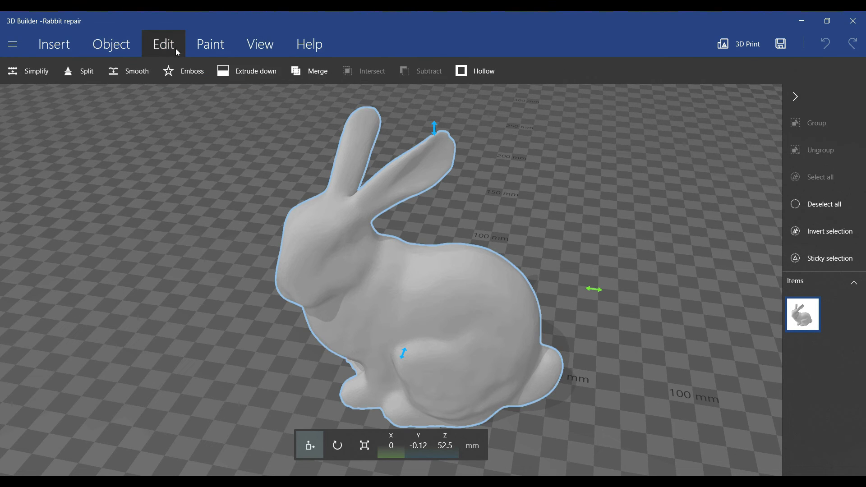
{"action": "left_click", "coordinate": [316, 71]}
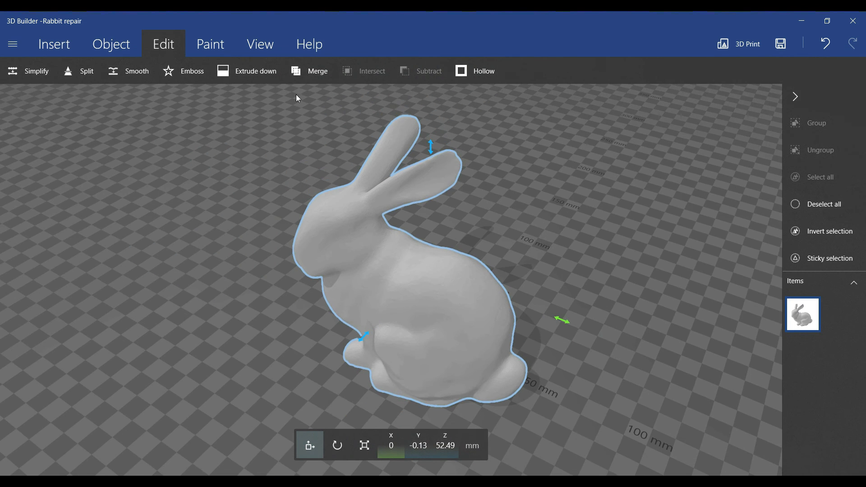
Turn off the floor grid in the View tab and return to the editing commands.
{"action": "left_click", "coordinate": [259, 44]}
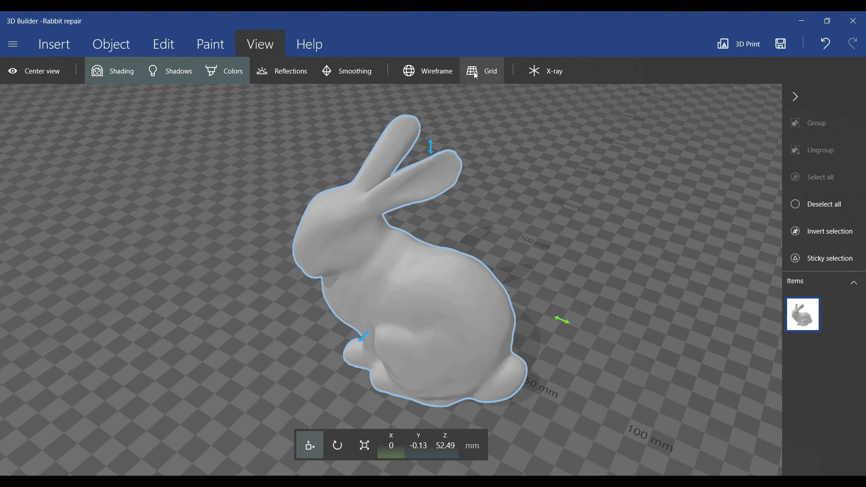
{"action": "left_click", "coordinate": [472, 70]}
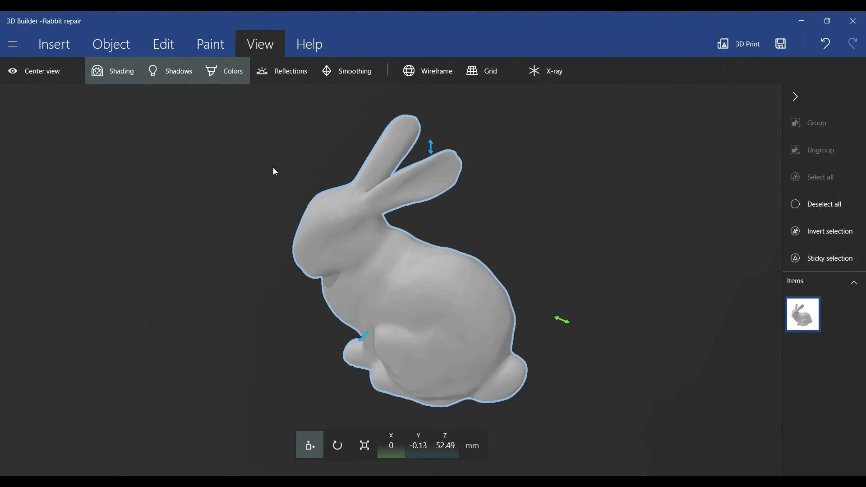
{"action": "left_click", "coordinate": [111, 43]}
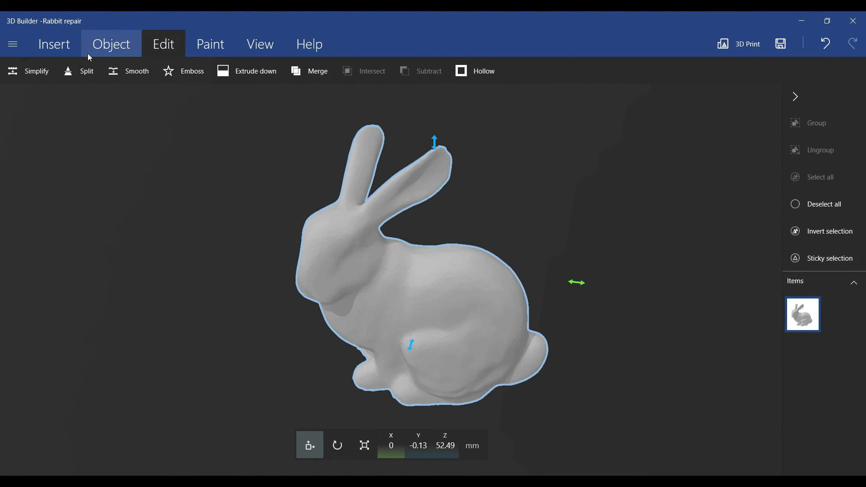
Preview a Split cutting plane through the rabbit, cancel, and start the split again.
{"action": "left_click", "coordinate": [79, 71]}
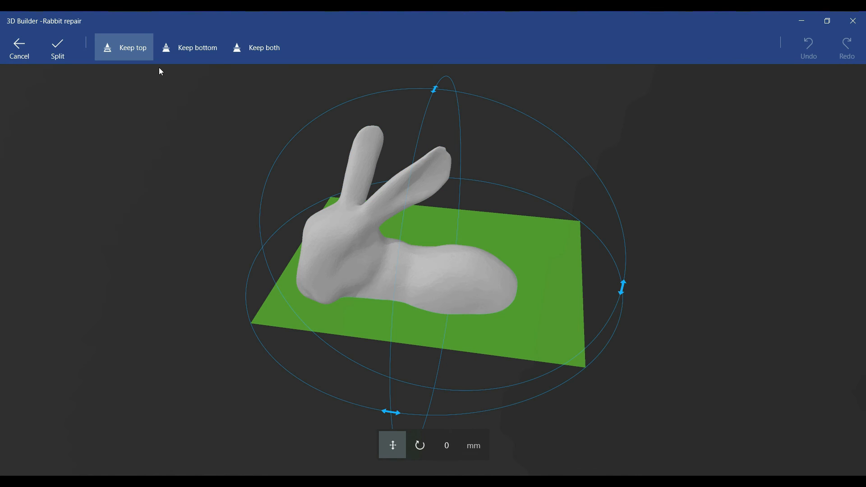
{"action": "left_click", "coordinate": [57, 47]}
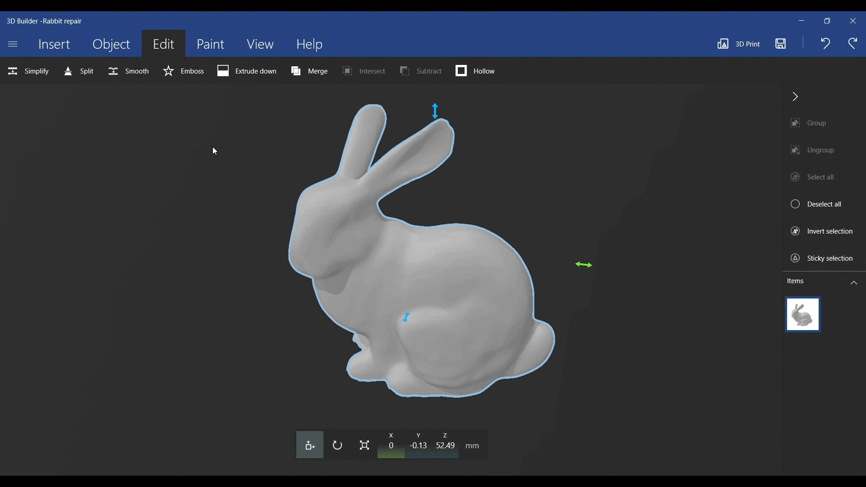
{"action": "left_click", "coordinate": [79, 71]}
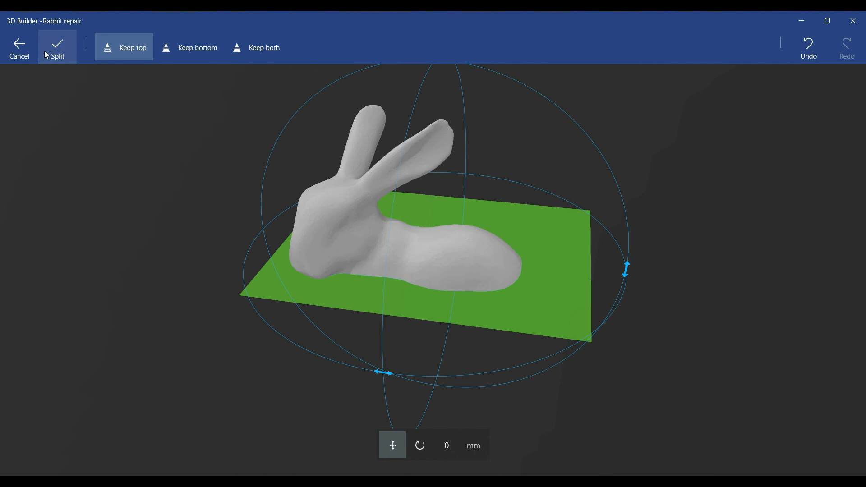